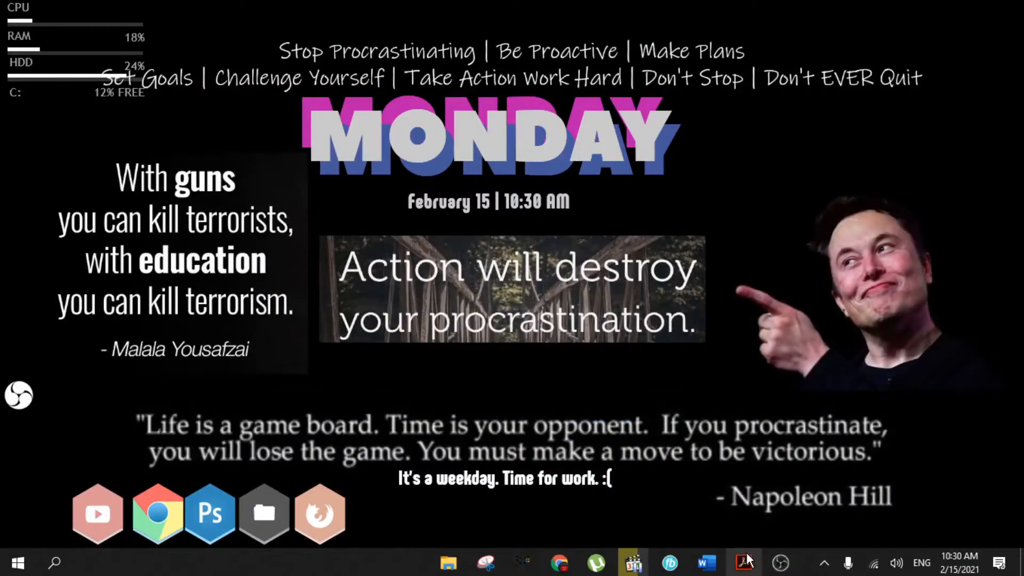
Step: Bring the Thomas' Calculus PDF forward, showing its 'could not be saved (135)' error
left_click(743, 562)
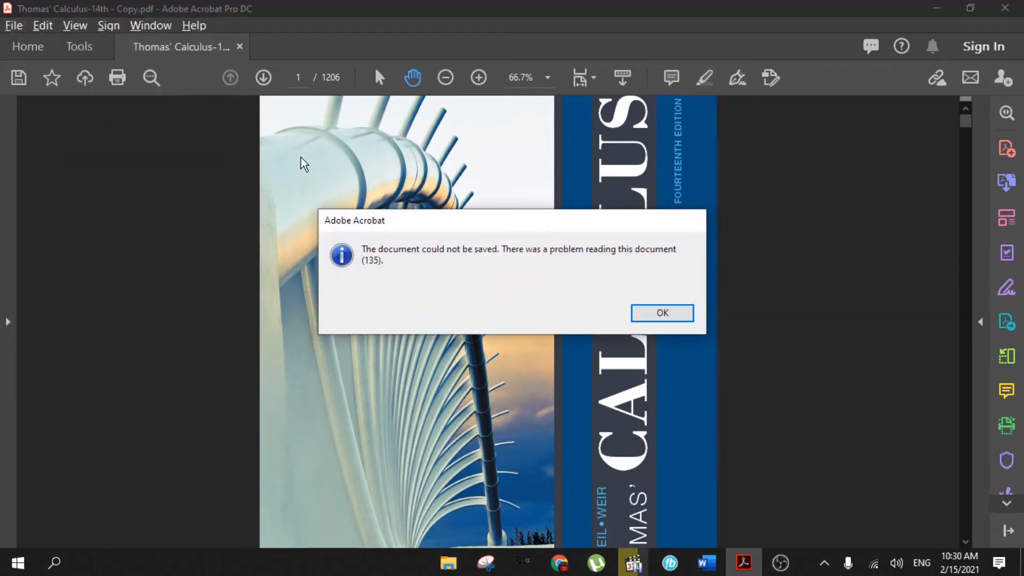
mouse_move(366, 267)
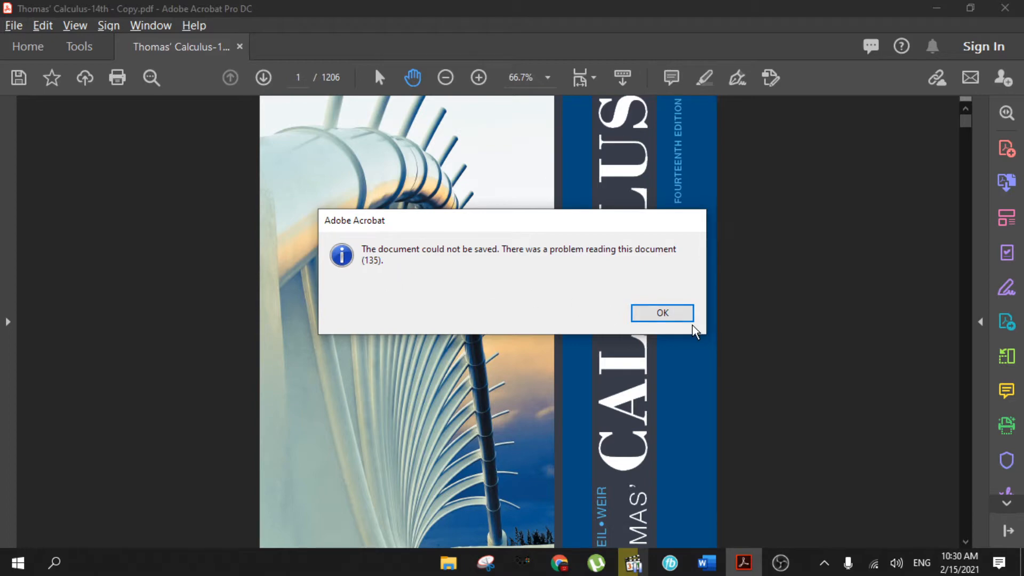
Step: Dismiss error 135, retry saving into Desktop > EDIT STOCK, and dismiss the repeated error
left_click(661, 313)
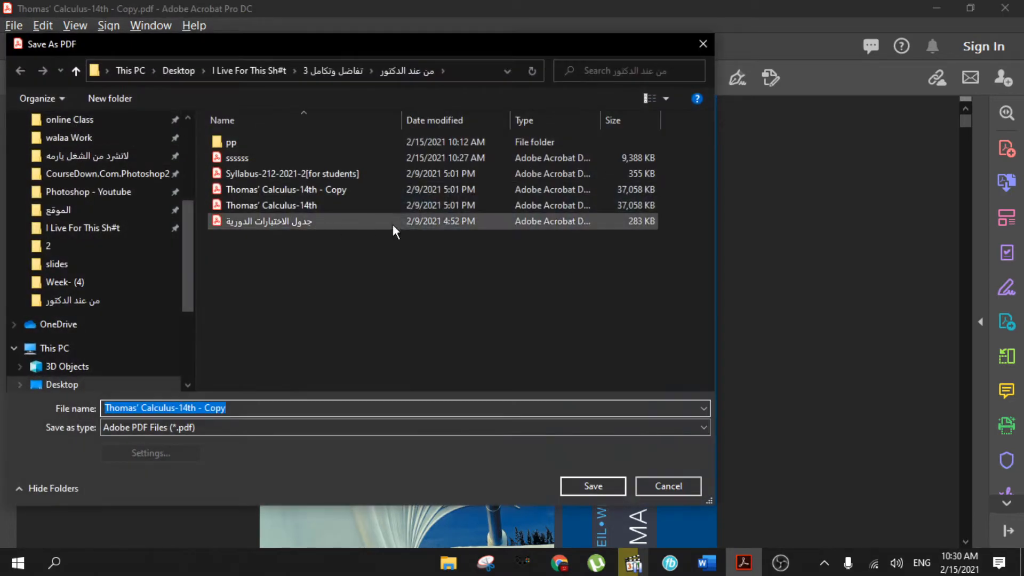
scroll("down", 3)
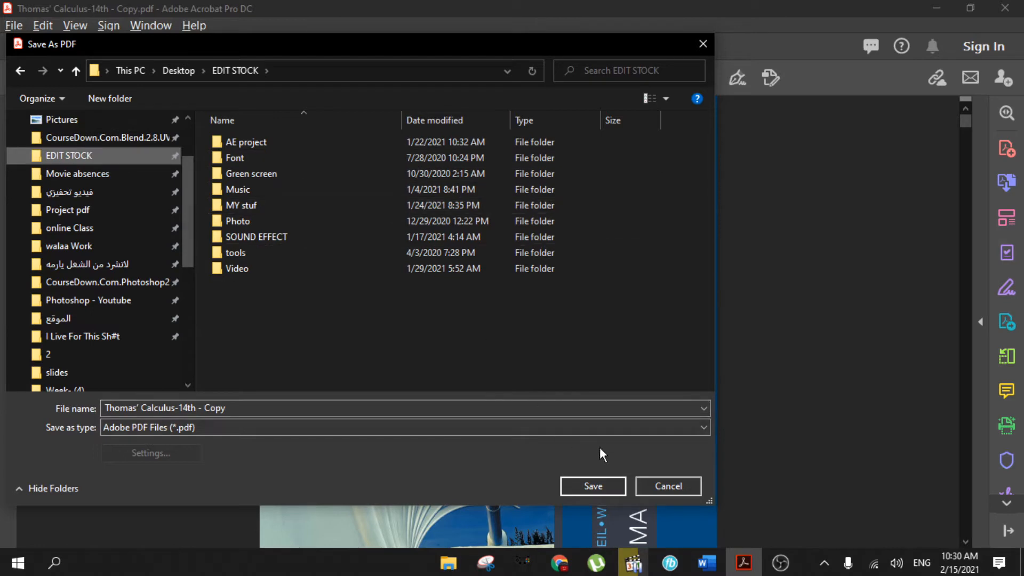
left_click(592, 486)
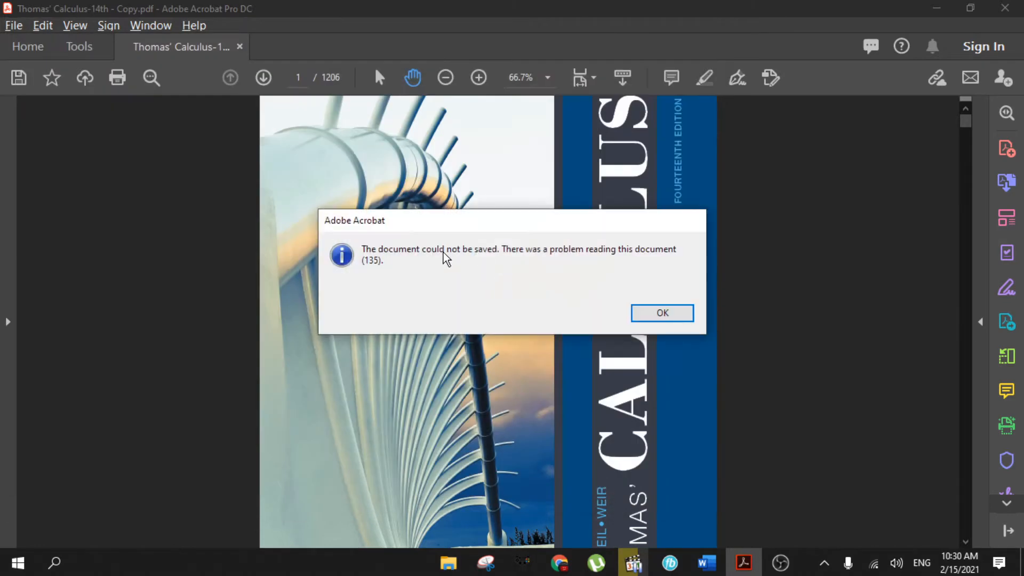
left_click(661, 313)
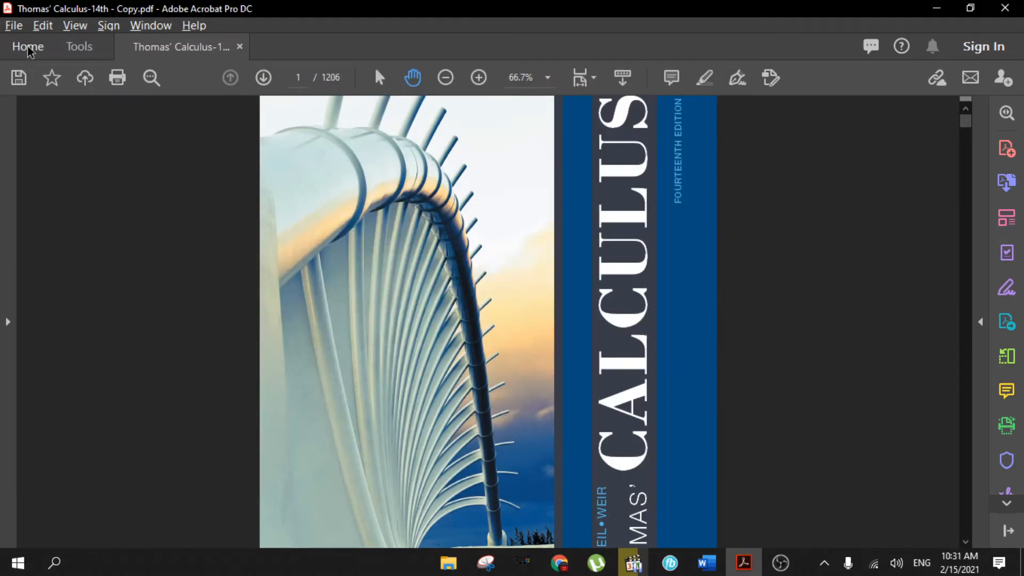
Step: Bring up Save As for the calculus copy from the File menu
left_click(13, 25)
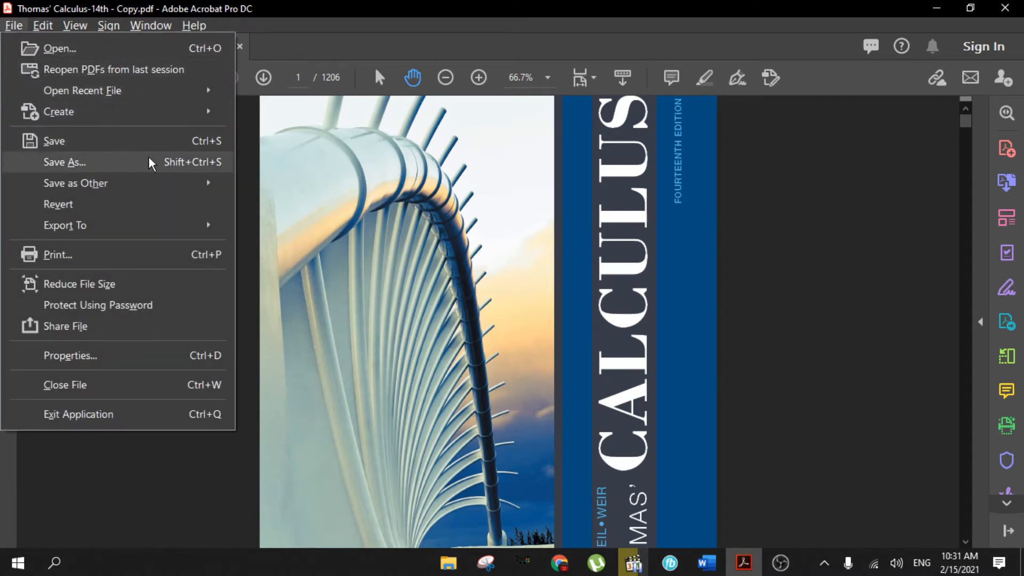
left_click(65, 162)
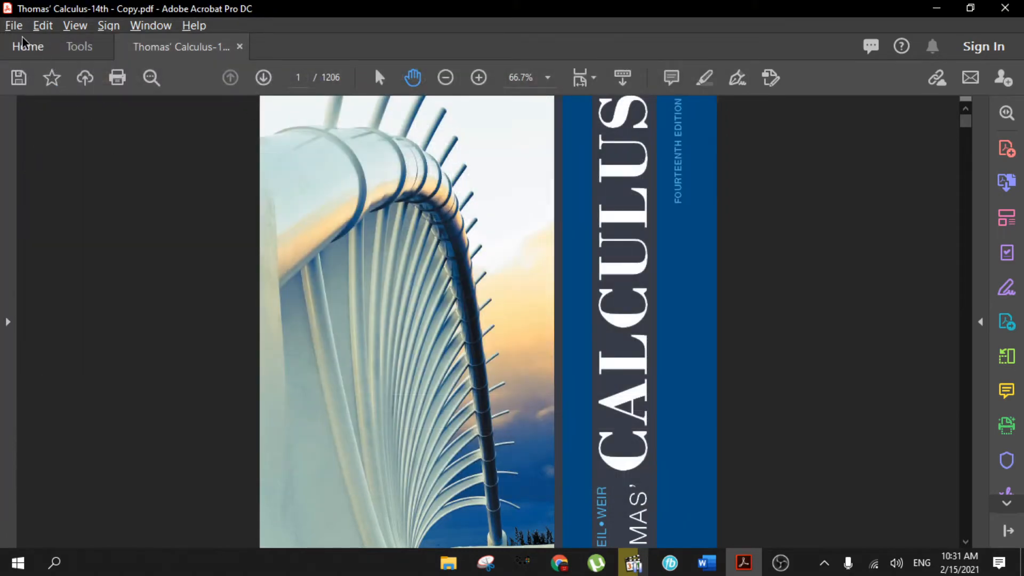
left_click(13, 25)
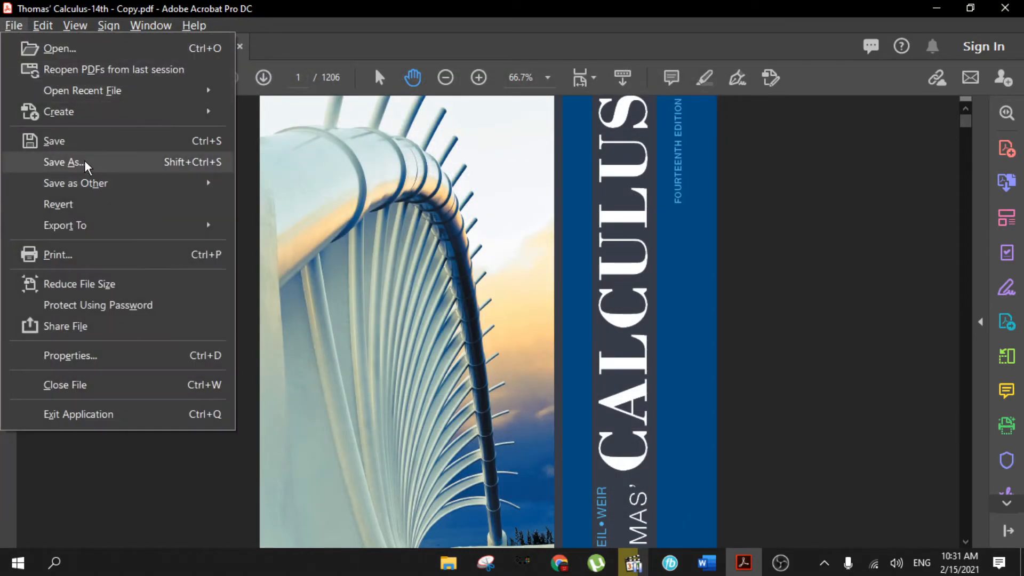
left_click(63, 162)
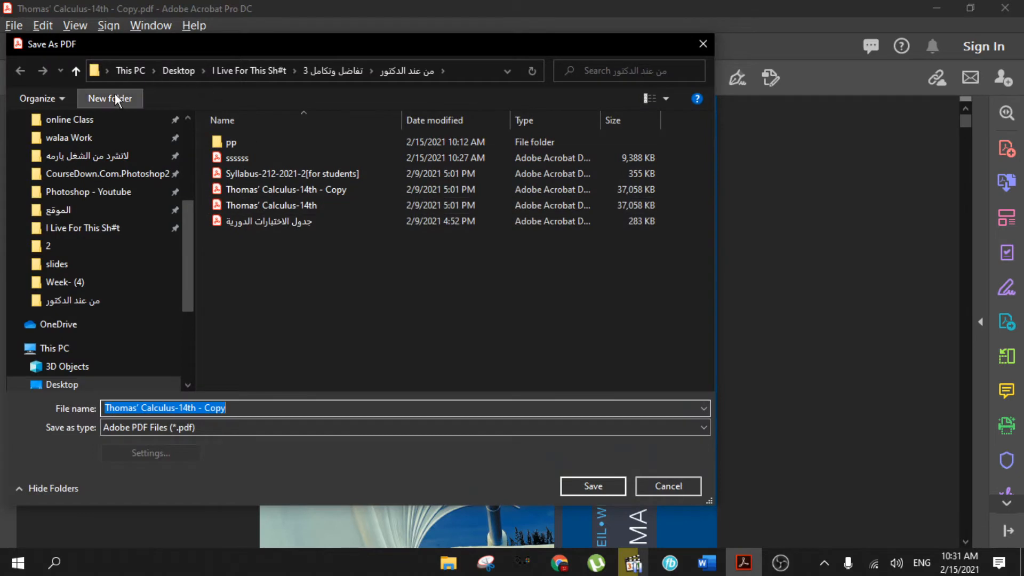
Step: Create folder 11111 and export every page into it as PNG images
left_click(109, 98)
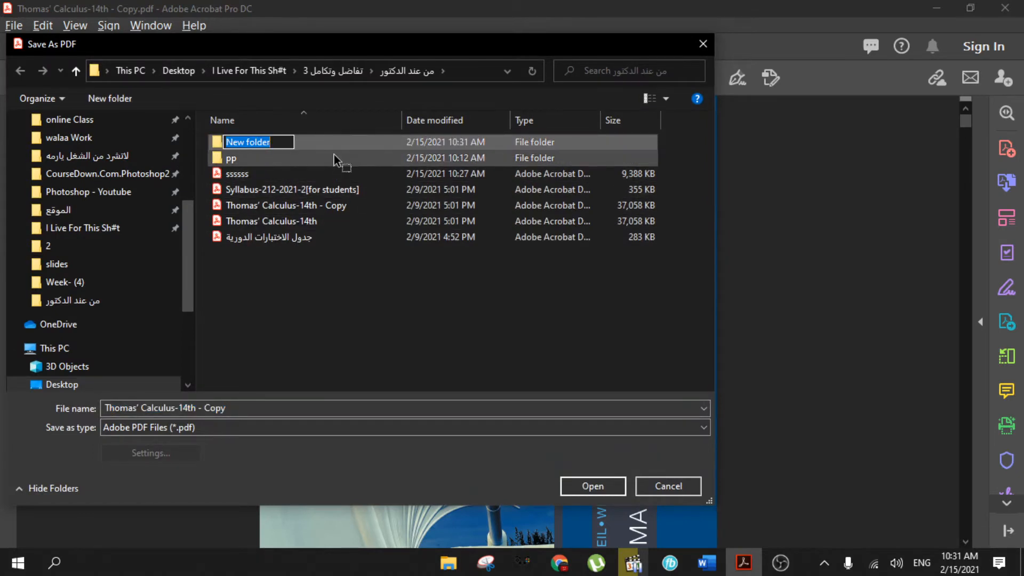
type("11111")
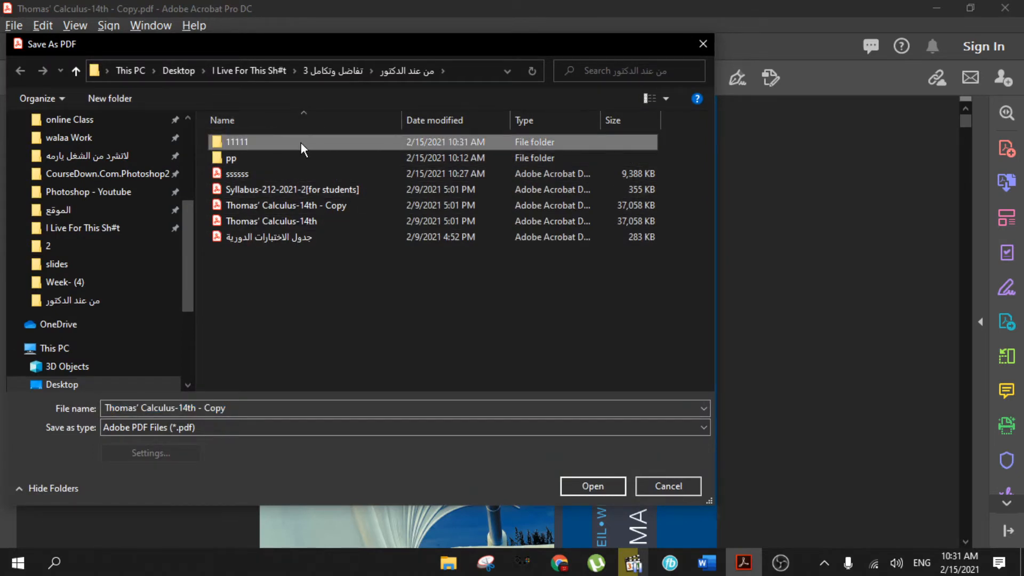
double_click(236, 142)
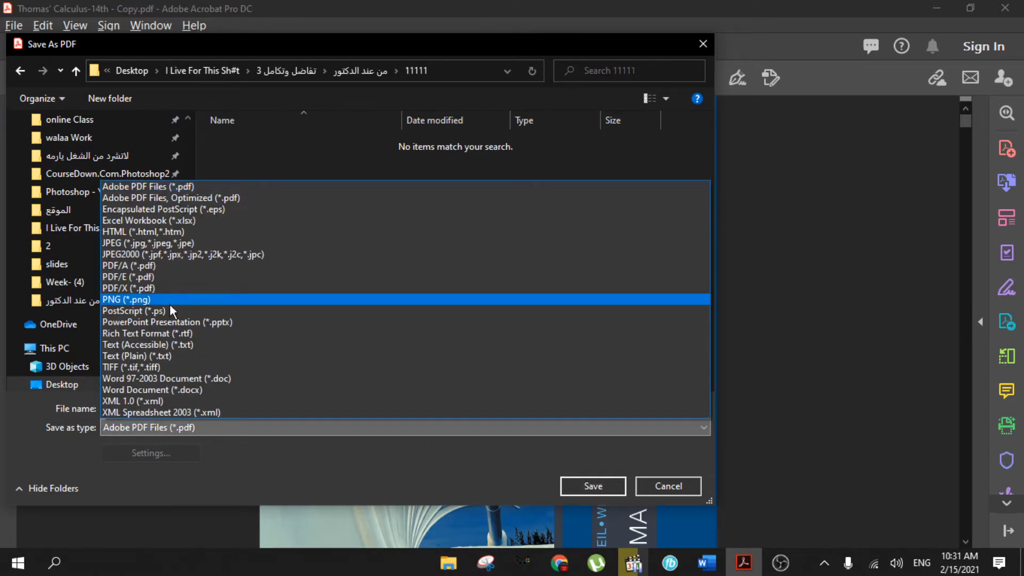
left_click(126, 299)
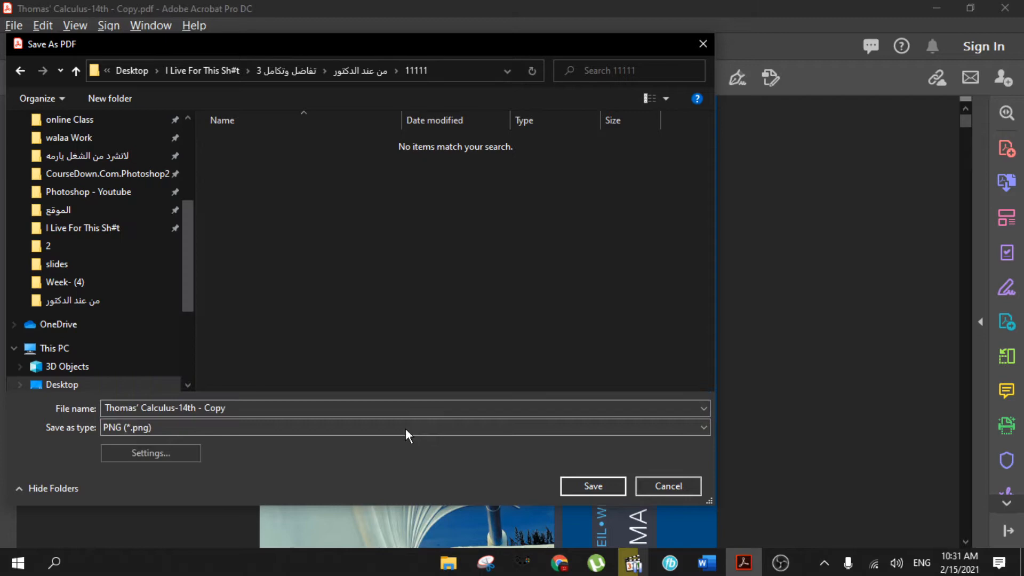
left_click(592, 487)
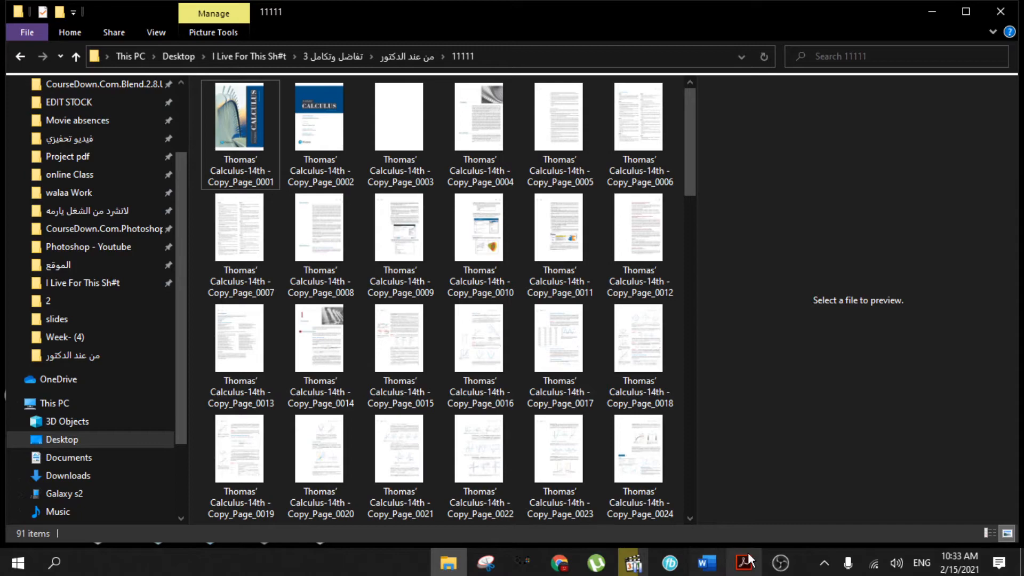
Step: Return to Acrobat after viewing the 91 exported PNG pages in folder 11111
left_click(744, 562)
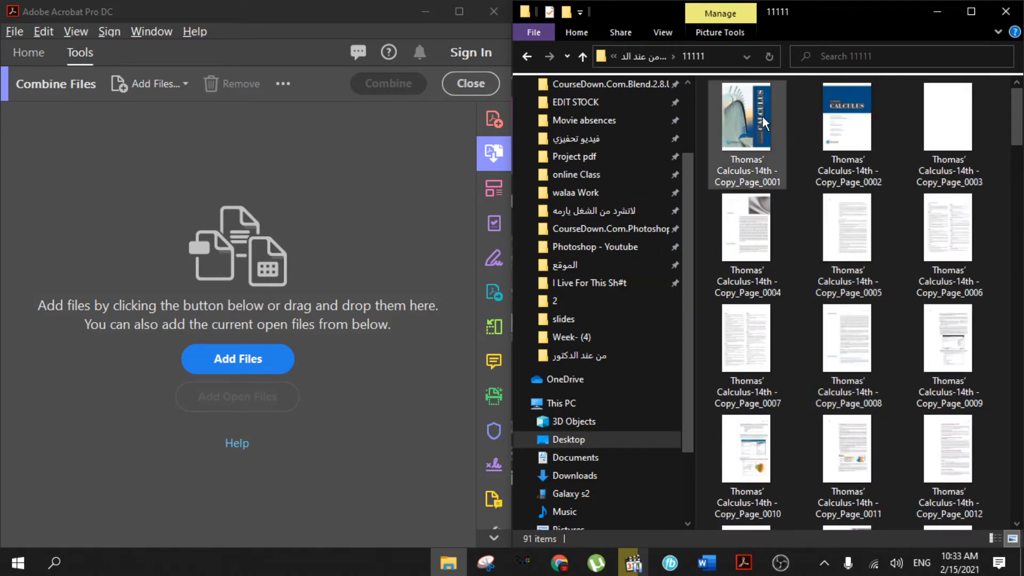
Step: Add all PNG pages from folder 11111 and combine them into Binder2.pdf
left_click(747, 115)
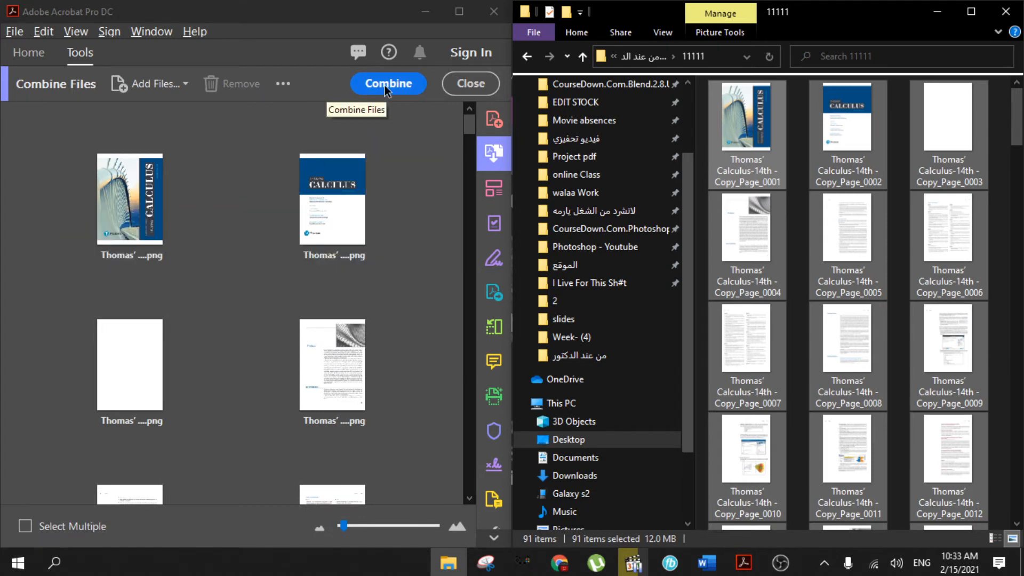
left_click(389, 83)
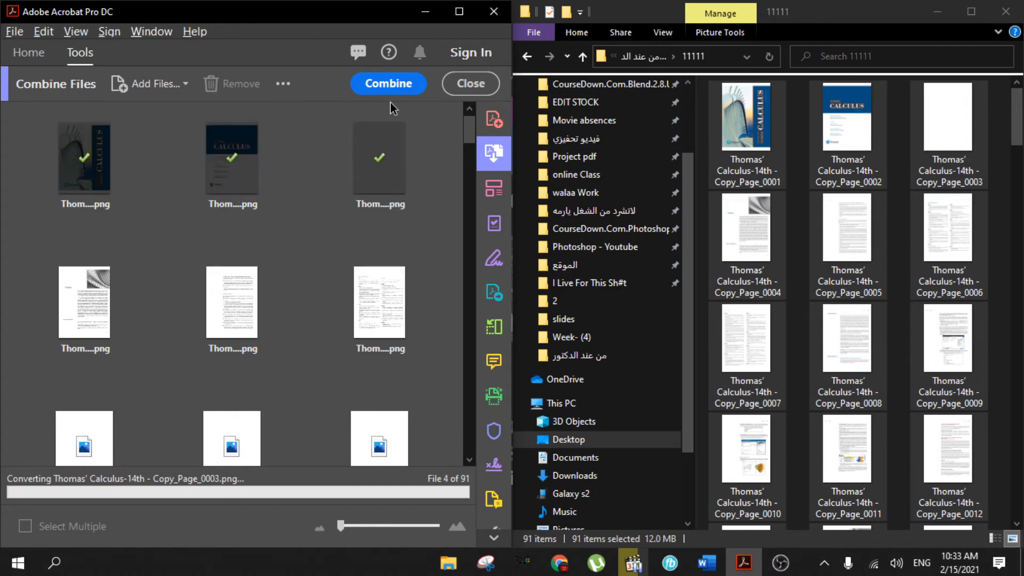
left_click(388, 83)
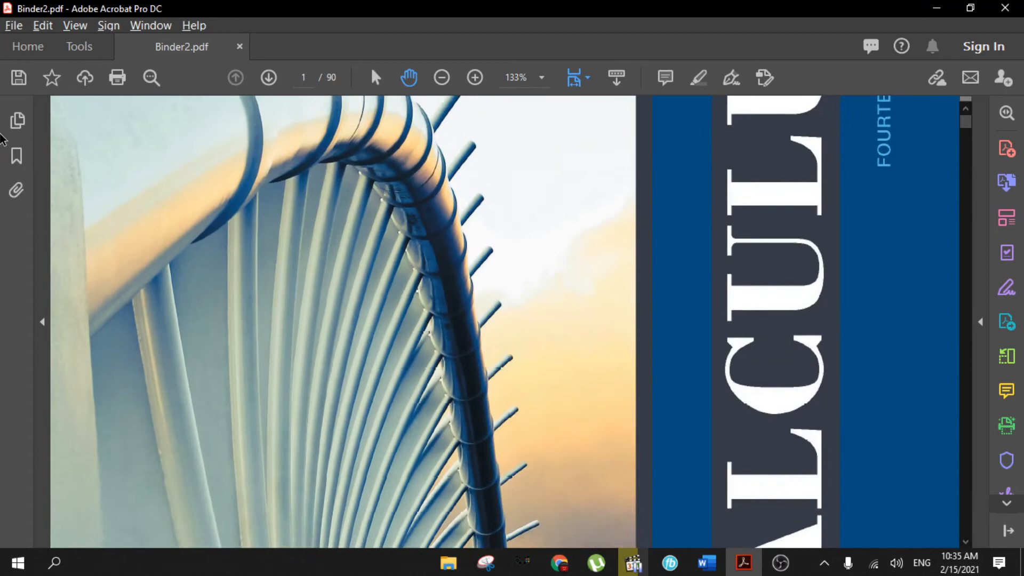
Step: Save Binder2.pdf into the I Live For This Sh#t folder
left_click(13, 25)
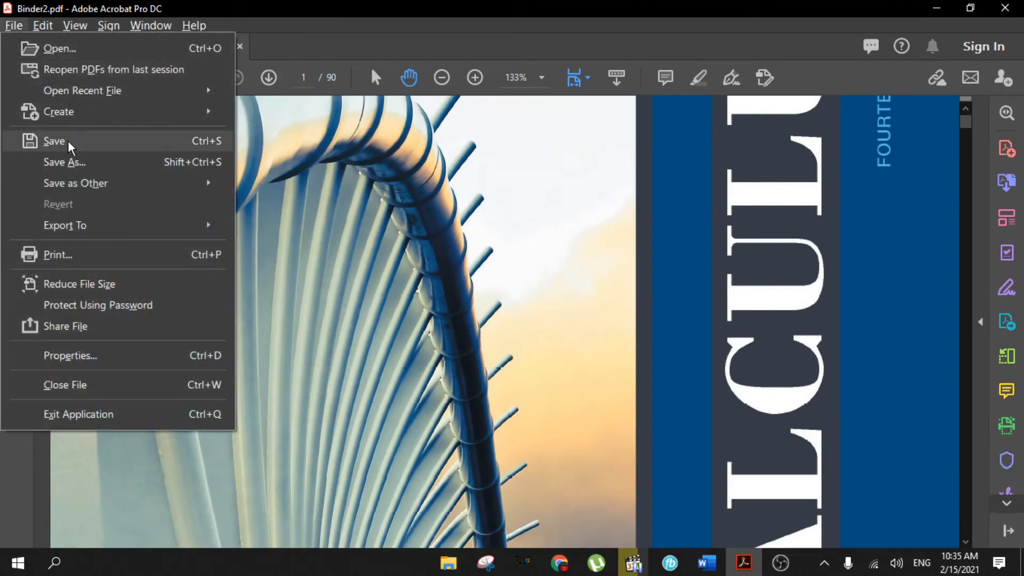
left_click(65, 162)
type("s")
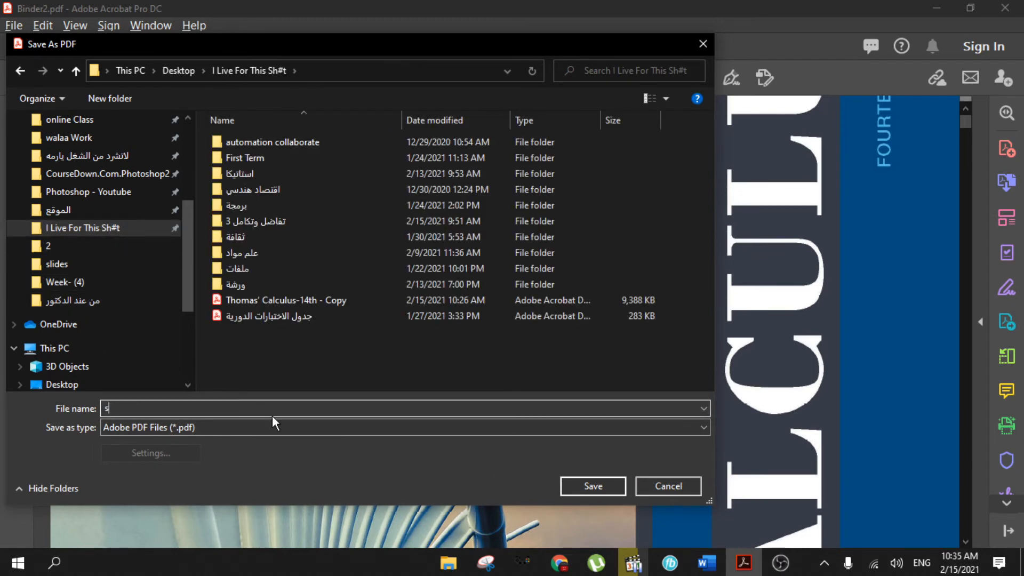
left_click(592, 487)
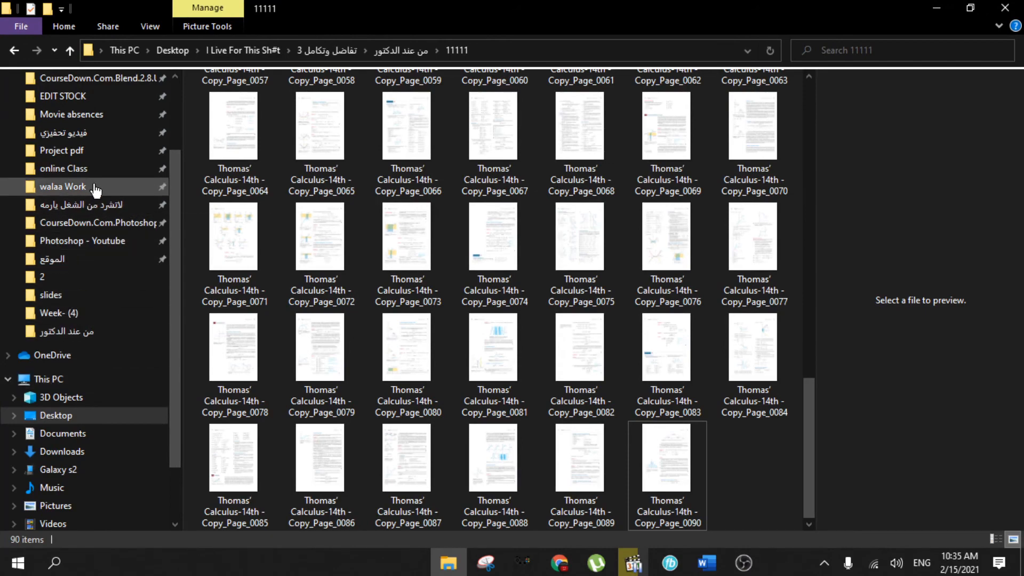
Step: Browse via walaa Work and Desktop to the I Live For This Sh#t folder showing the 21,542 KB PDF
left_click(63, 187)
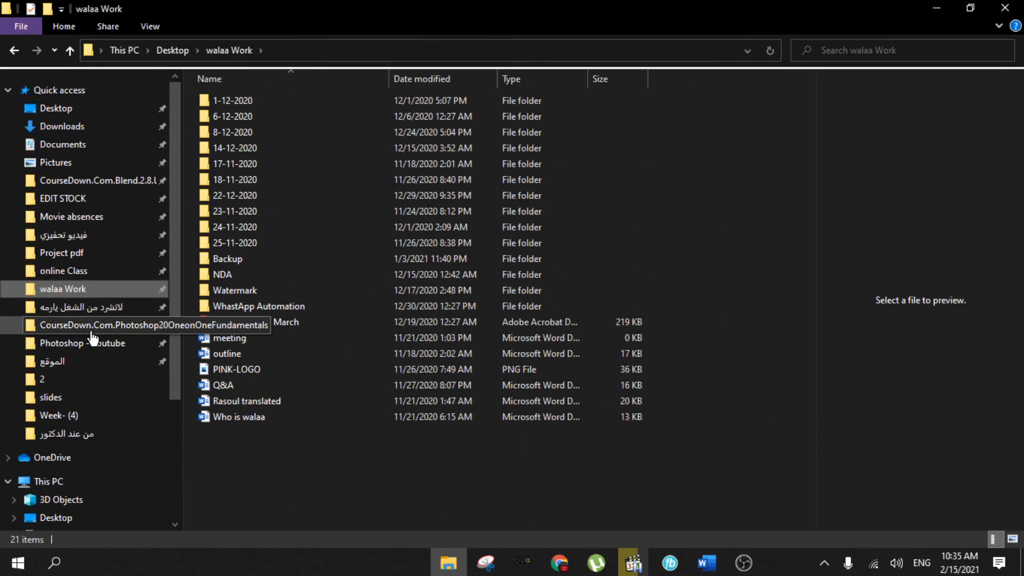
double_click(82, 342)
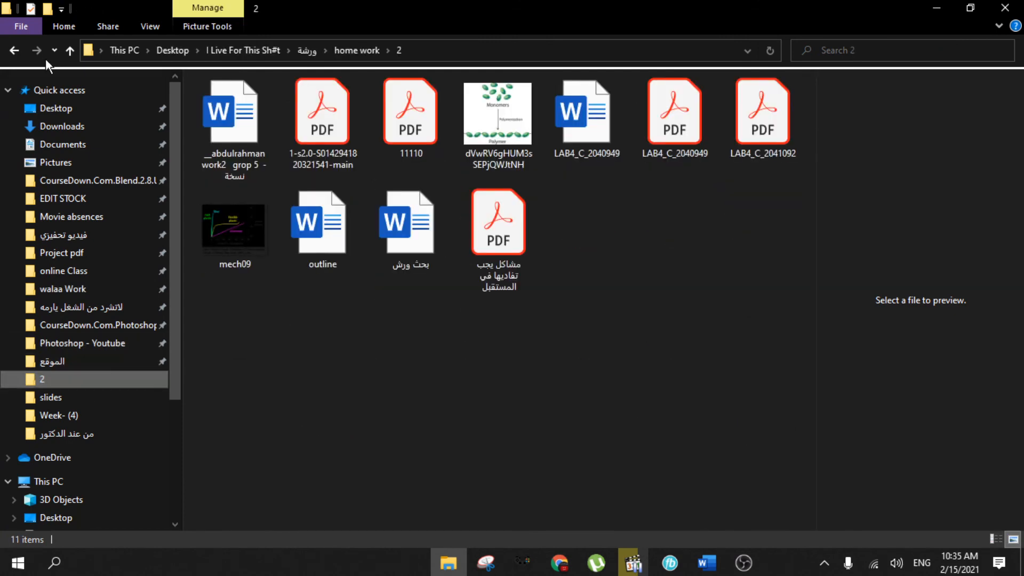
left_click(56, 108)
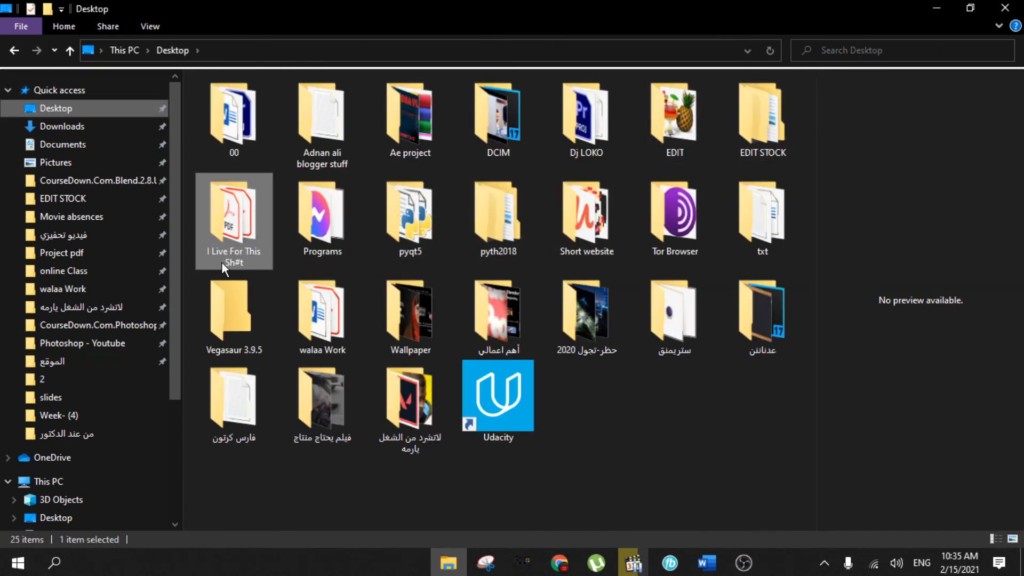
double_click(234, 212)
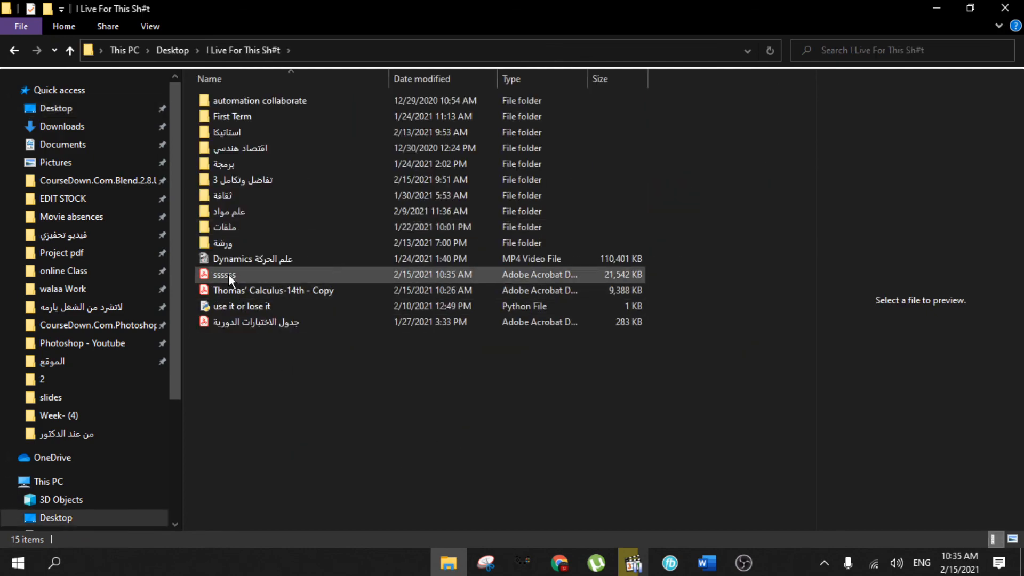